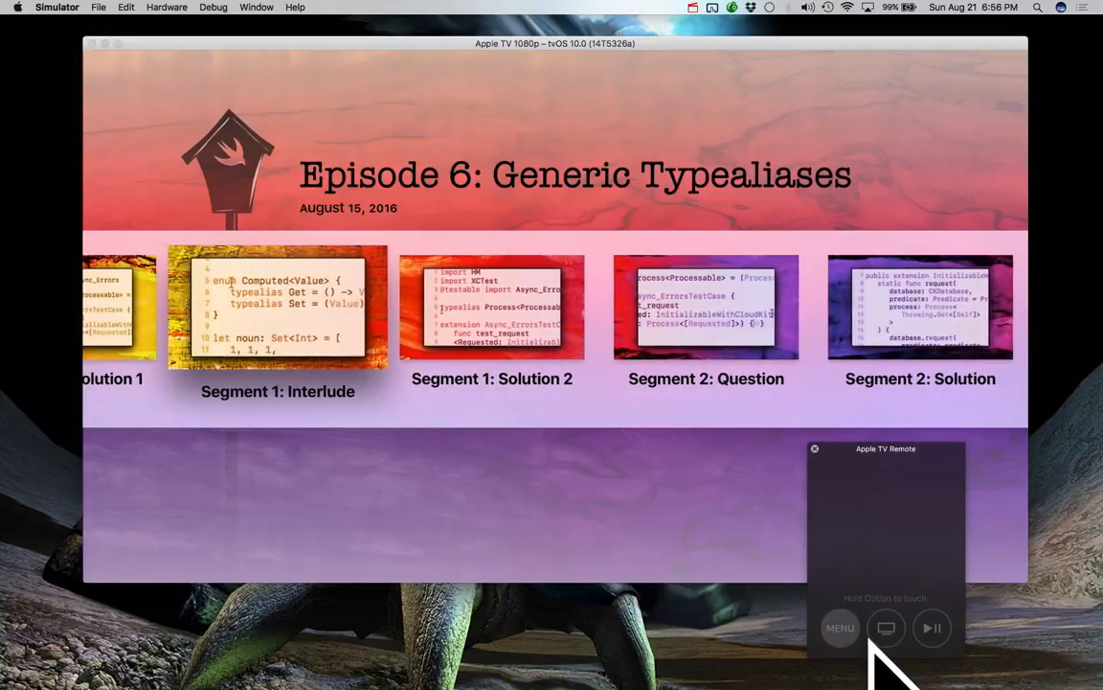
Back out of the Episode 6 segments and episode list to the Apple TV home screen
{"action": "left_click", "coordinate": [840, 628]}
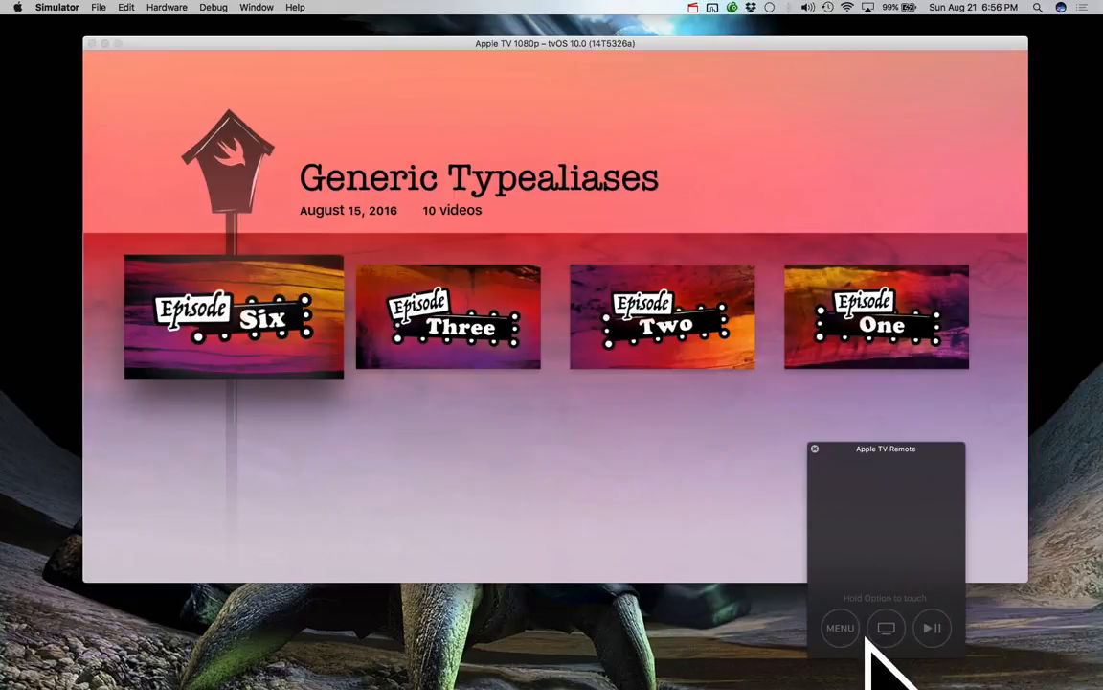
{"action": "left_click", "coordinate": [839, 628]}
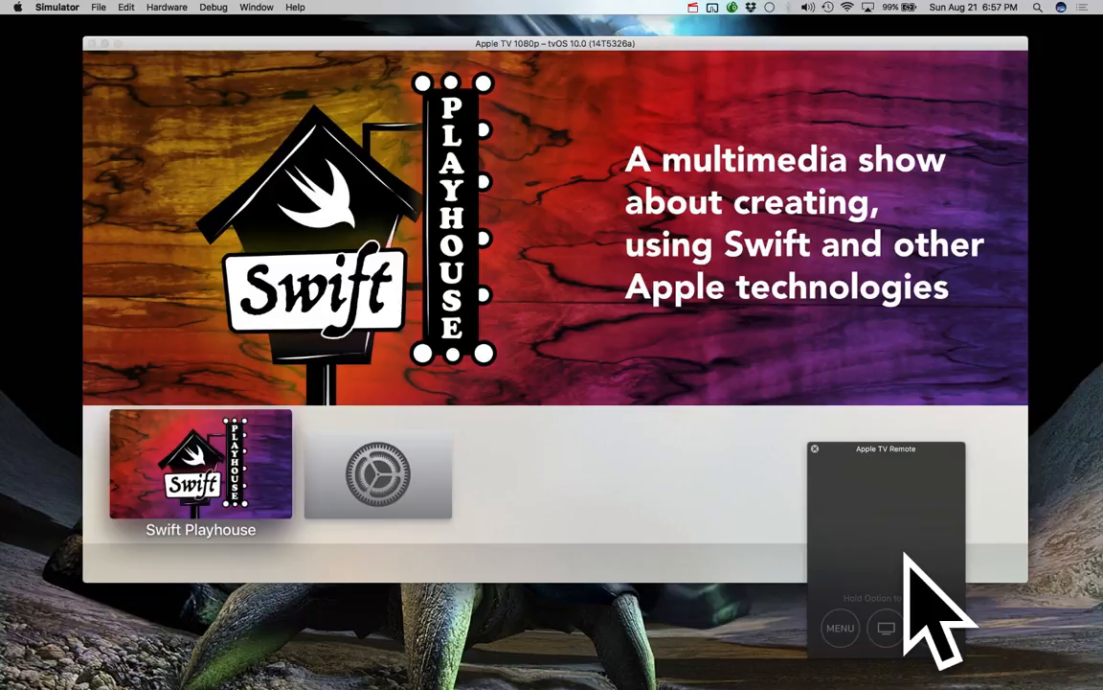
{"action": "mouse_move", "coordinate": [757, 555]}
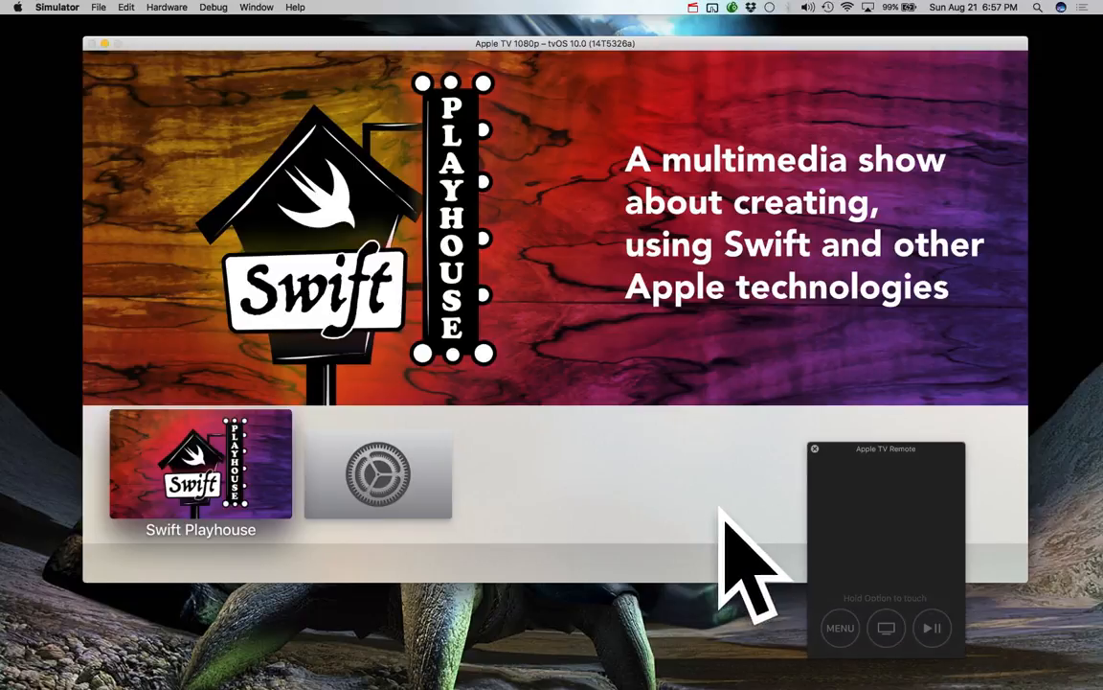
Focus the Simulator window to switch the Apple TV home screen to dark appearance
{"action": "left_click", "coordinate": [377, 473]}
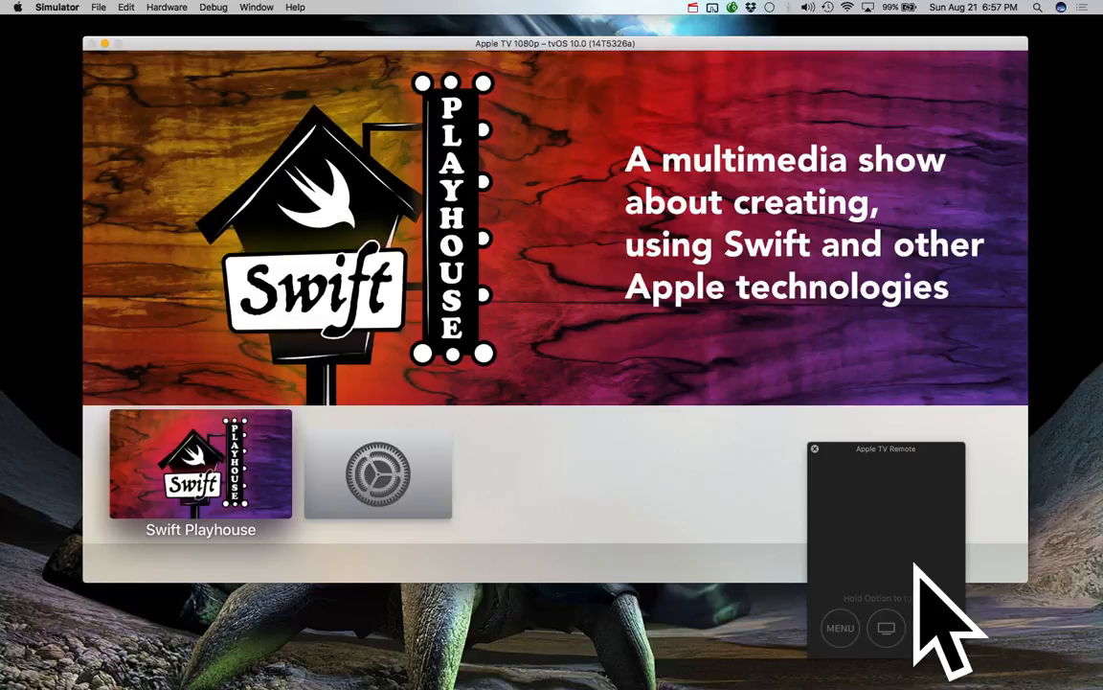
{"action": "mouse_move", "coordinate": [948, 593]}
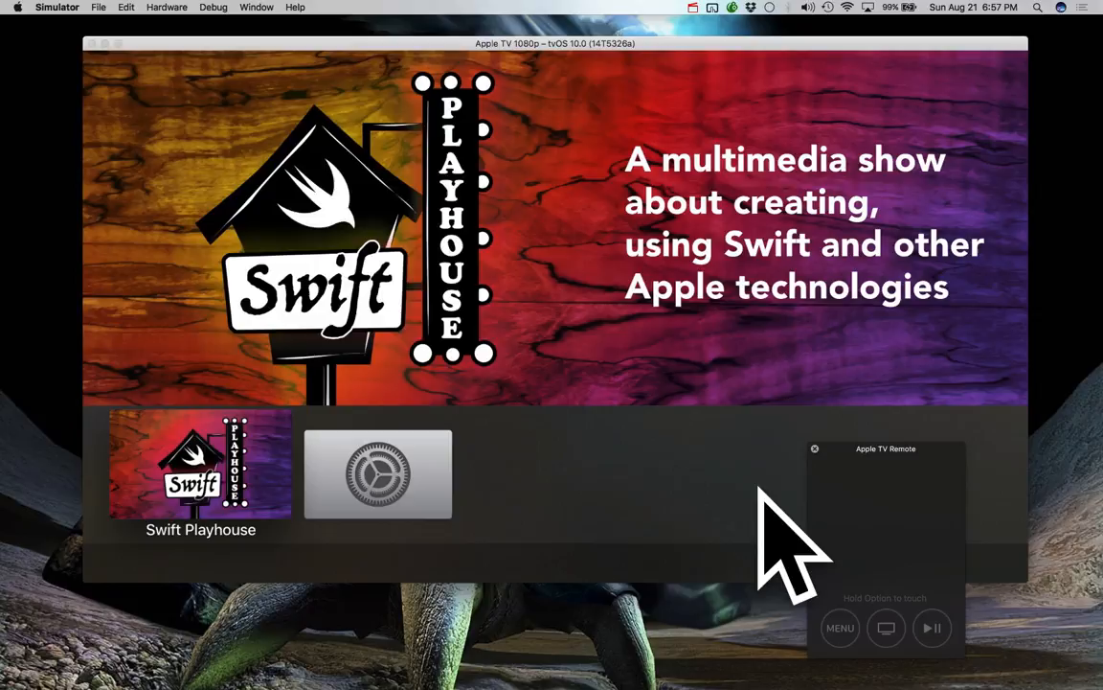
{"action": "mouse_move", "coordinate": [694, 536]}
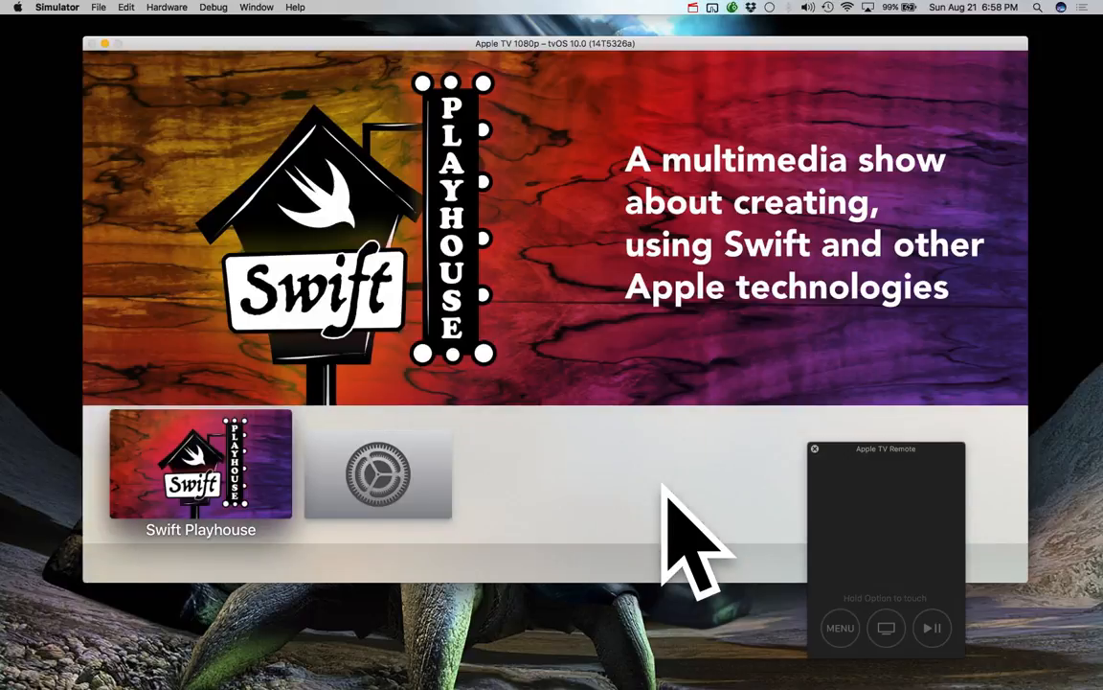
{"action": "mouse_move", "coordinate": [891, 593]}
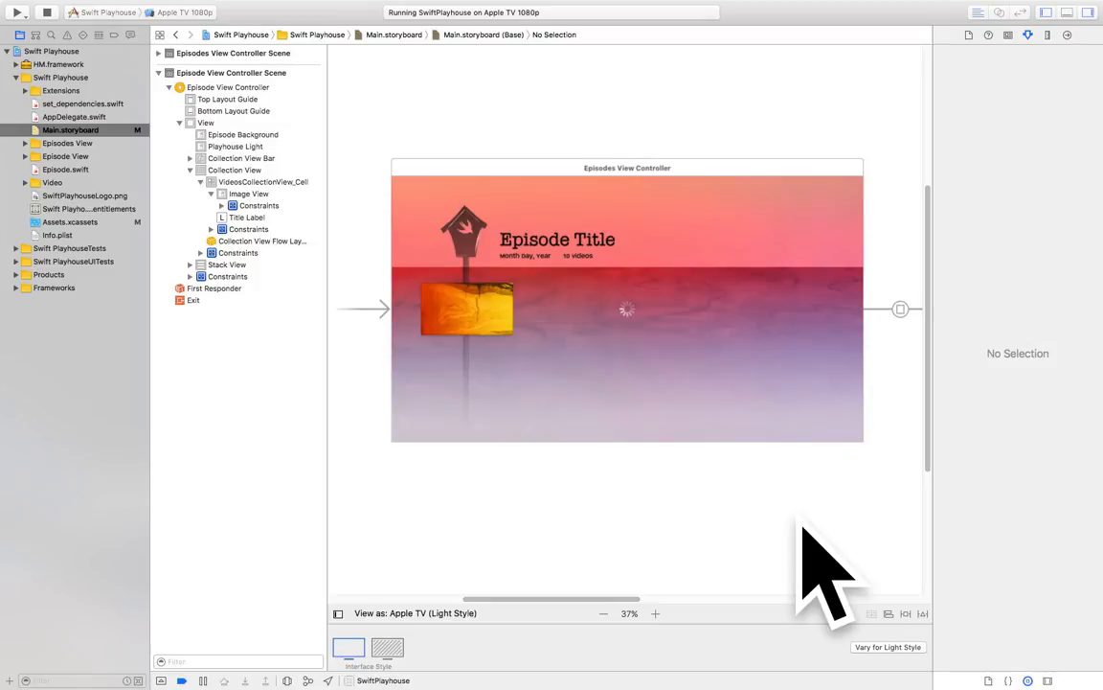
{"action": "mouse_move", "coordinate": [582, 249]}
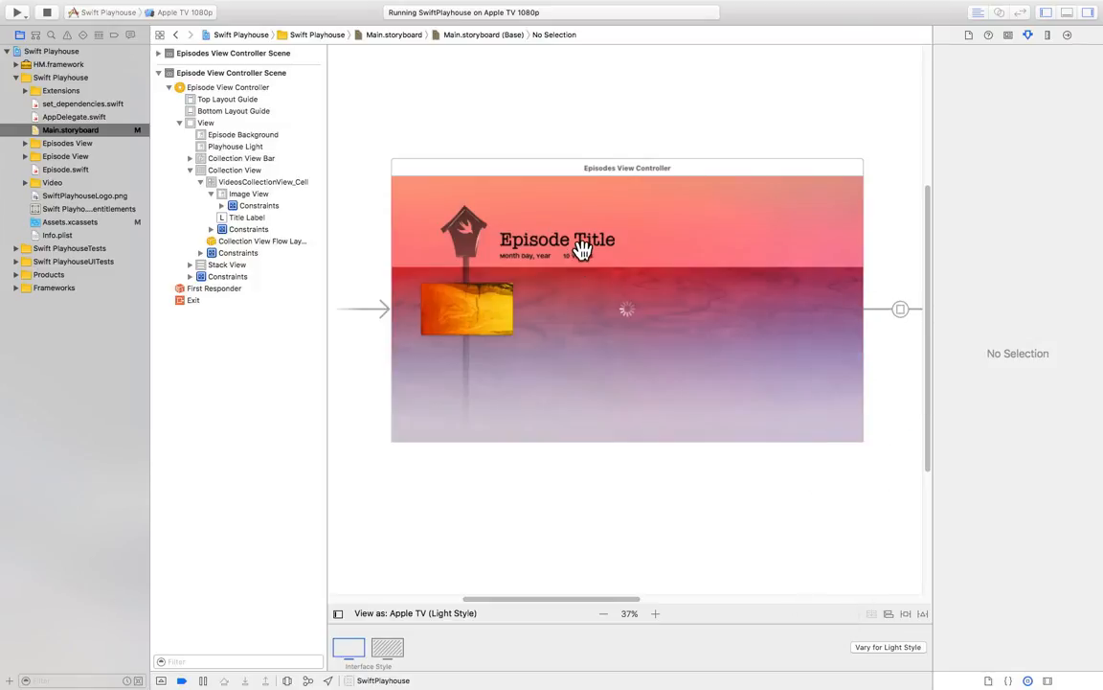
Select the Episode Title label, then the Playhouse Light background image view
{"action": "left_click", "coordinate": [558, 240]}
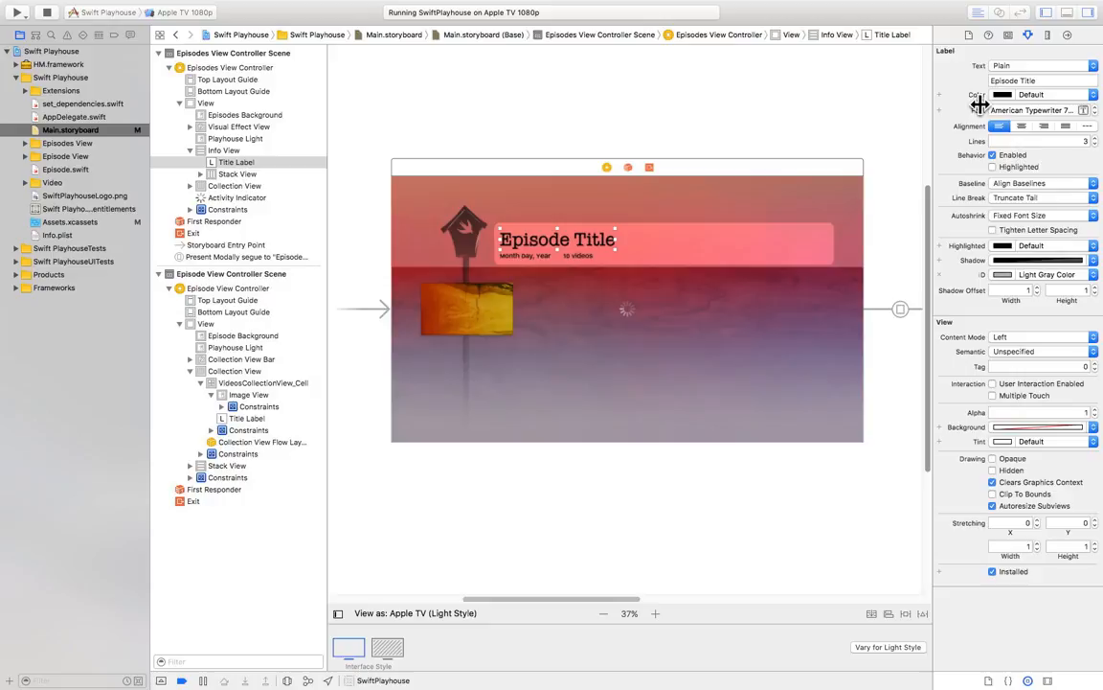
{"action": "mouse_move", "coordinate": [957, 191]}
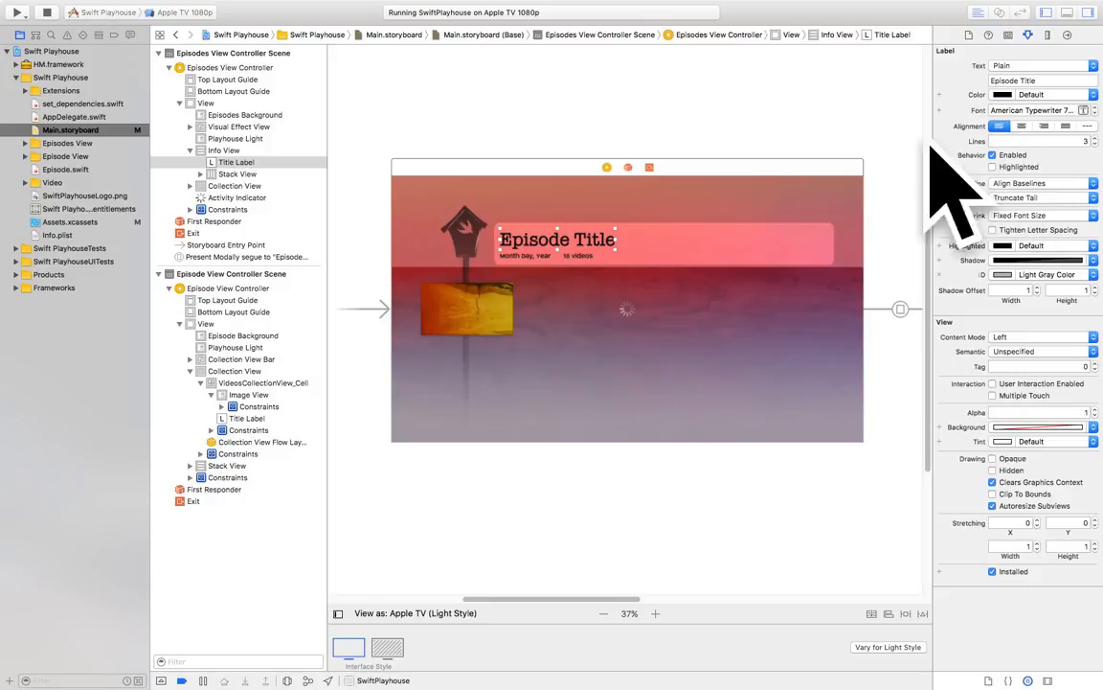
{"action": "left_click", "coordinate": [235, 138]}
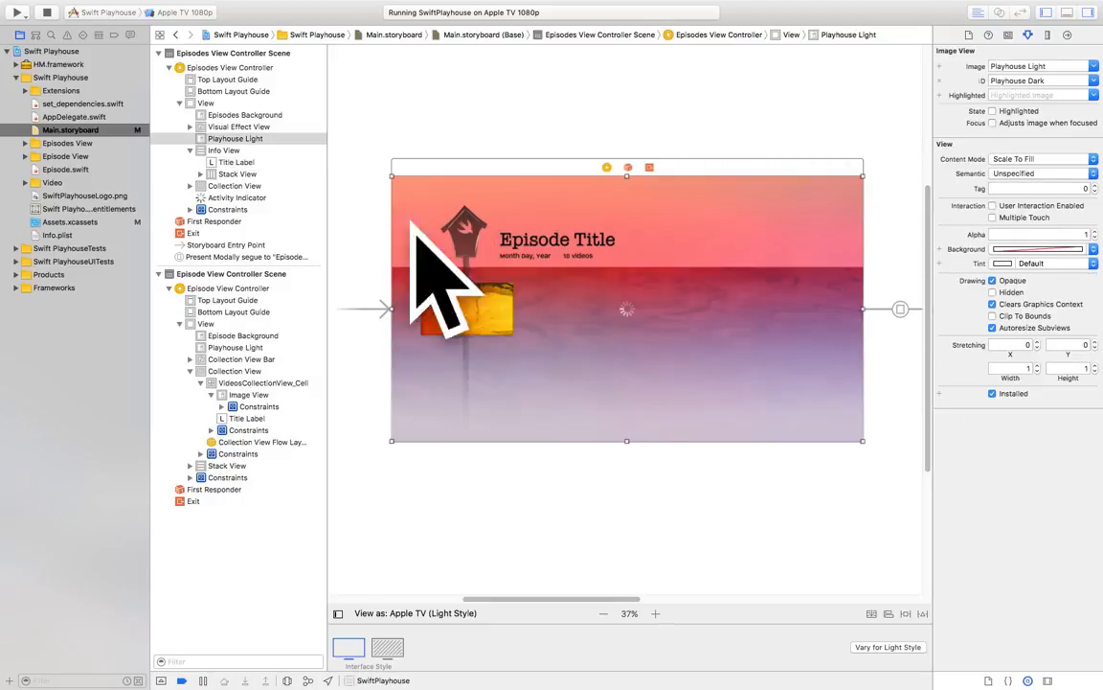
Set the title's Visual Effect View blur style to Prominent
{"action": "left_click", "coordinate": [239, 126]}
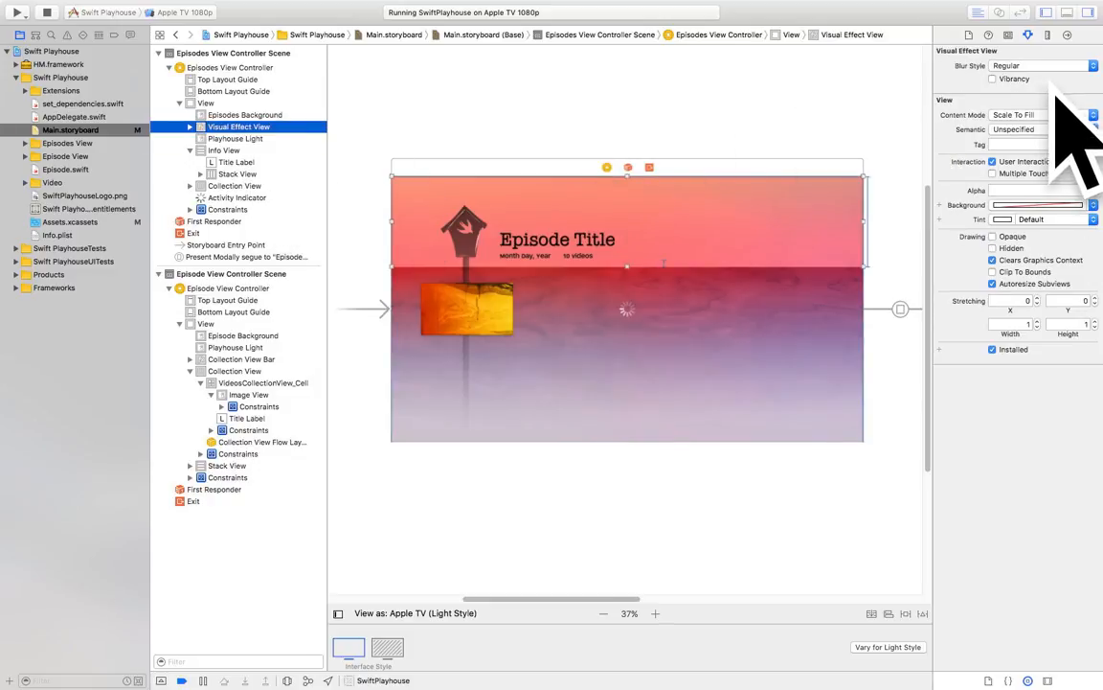
{"action": "left_click", "coordinate": [1092, 65]}
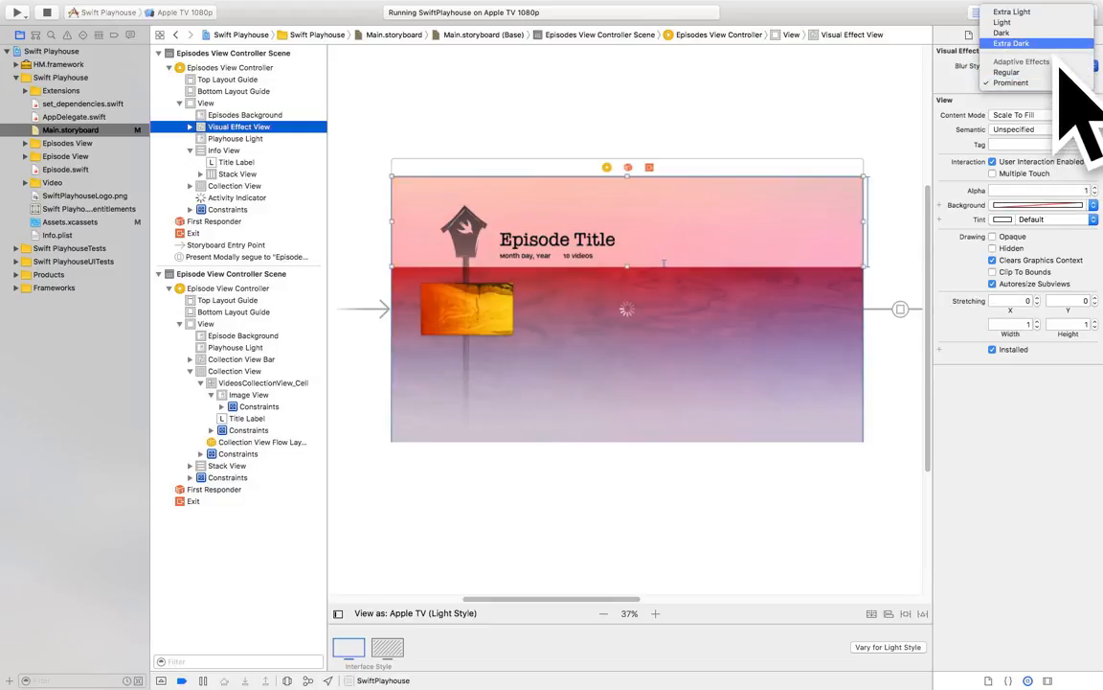
{"action": "left_click", "coordinate": [1010, 82]}
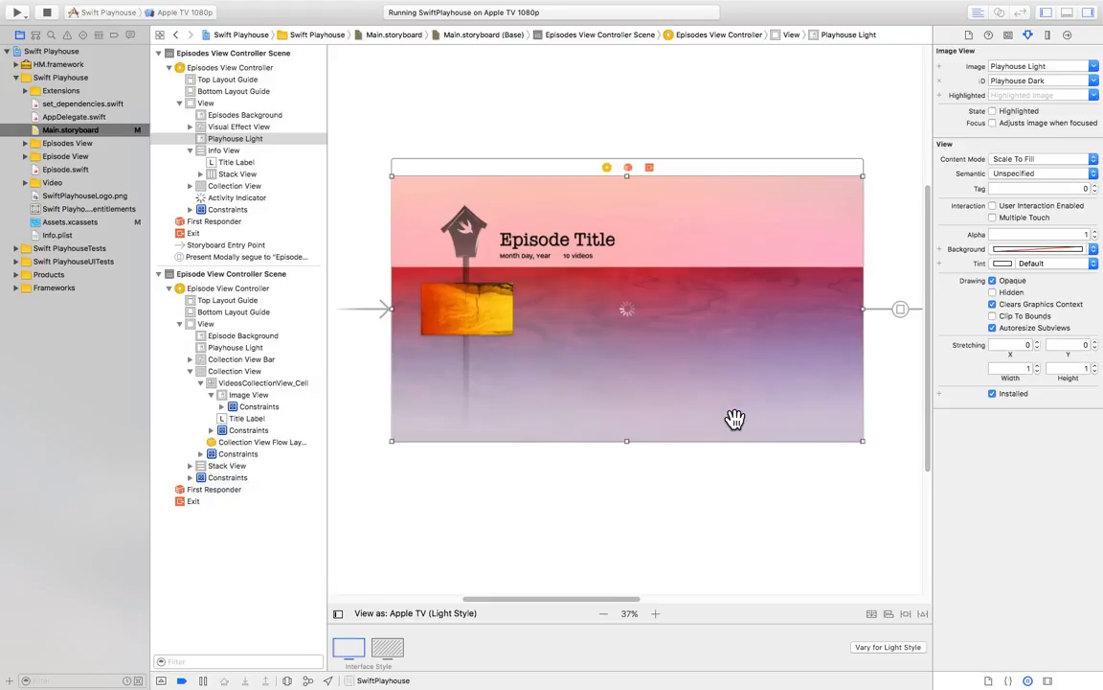
{"action": "mouse_move", "coordinate": [735, 419]}
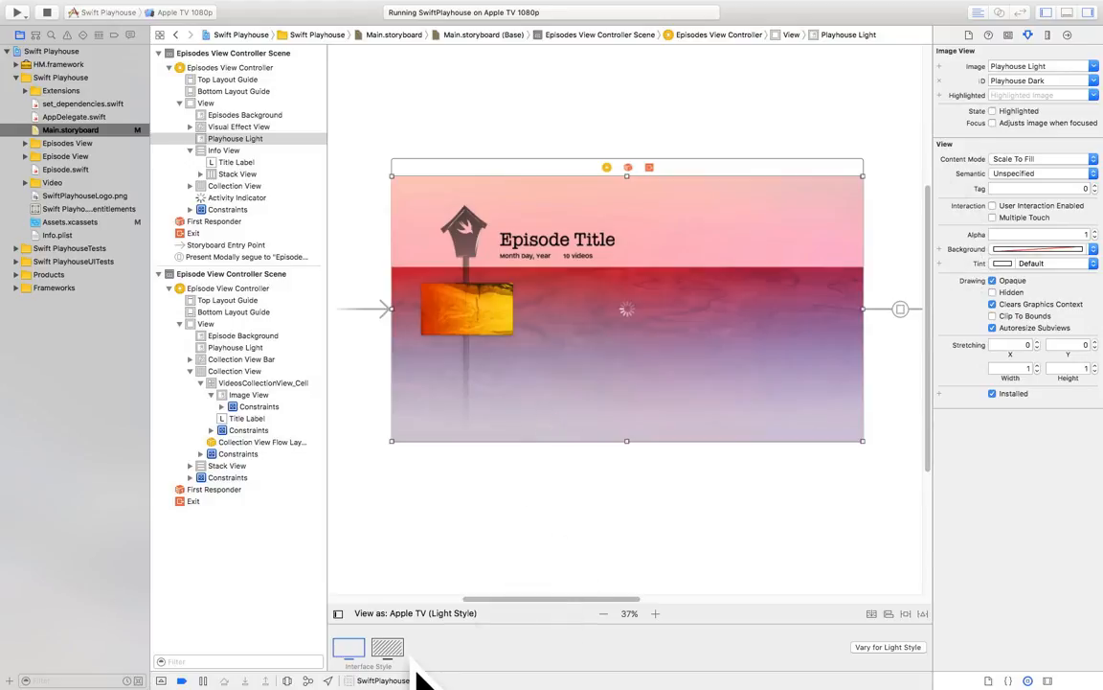
Preview the storyboard as Apple TV (Dark Style) with the Playhouse Dark background
{"action": "left_click", "coordinate": [387, 646]}
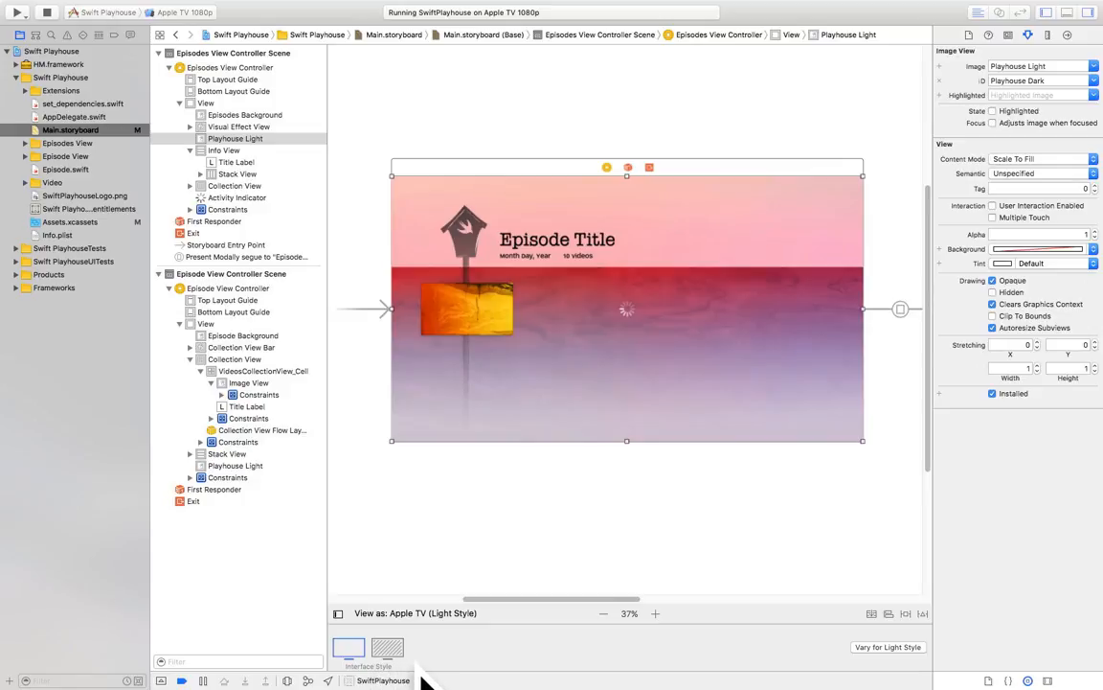
{"action": "mouse_move", "coordinate": [732, 680]}
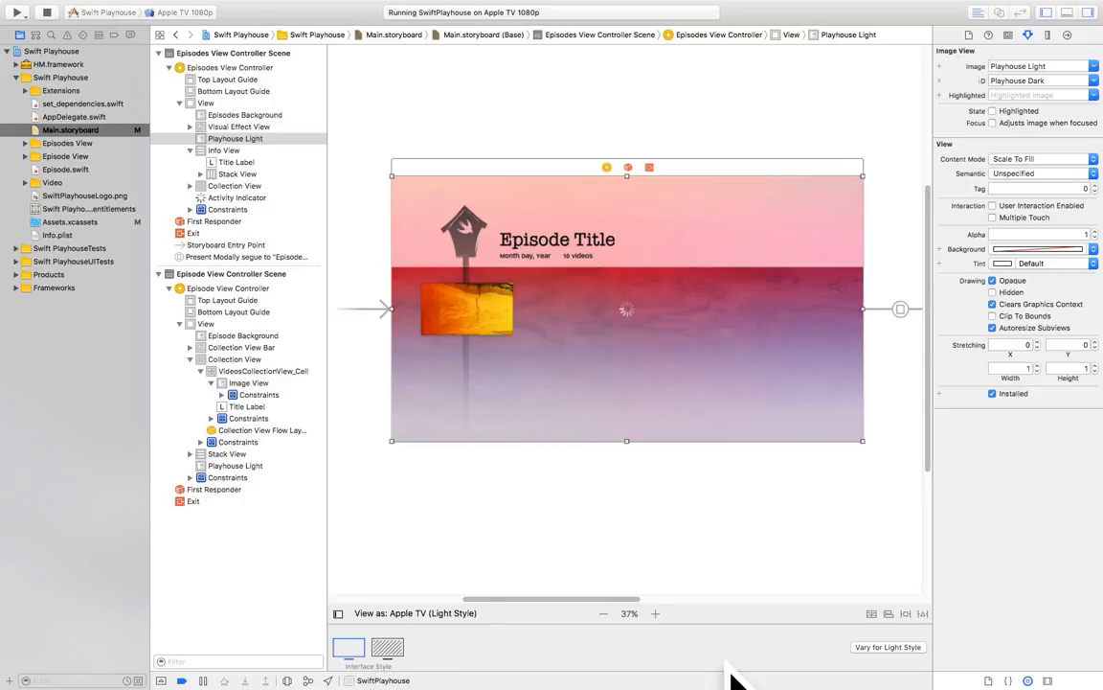
{"action": "left_click", "coordinate": [387, 646]}
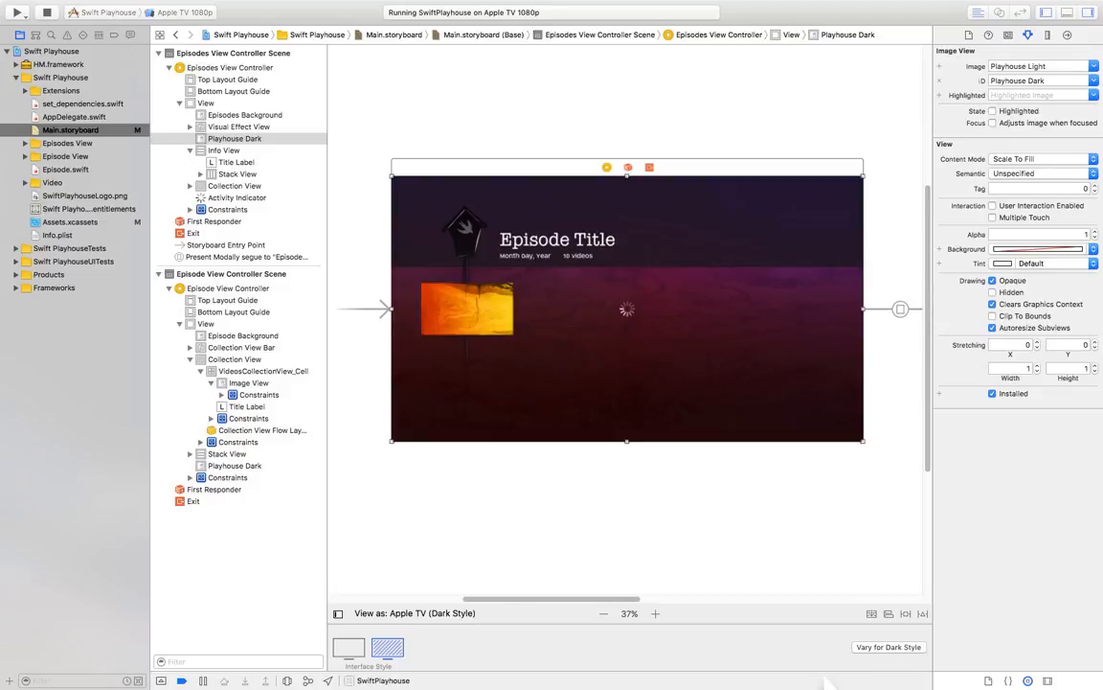